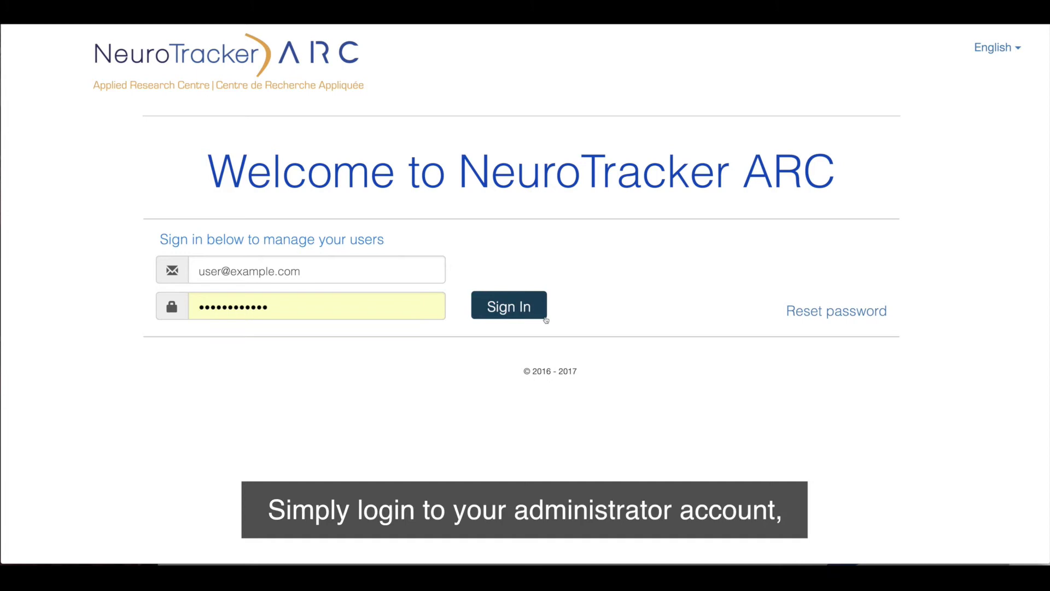
Sign in to the administrator account to reach the dashboard of six users' statistics
click(509, 307)
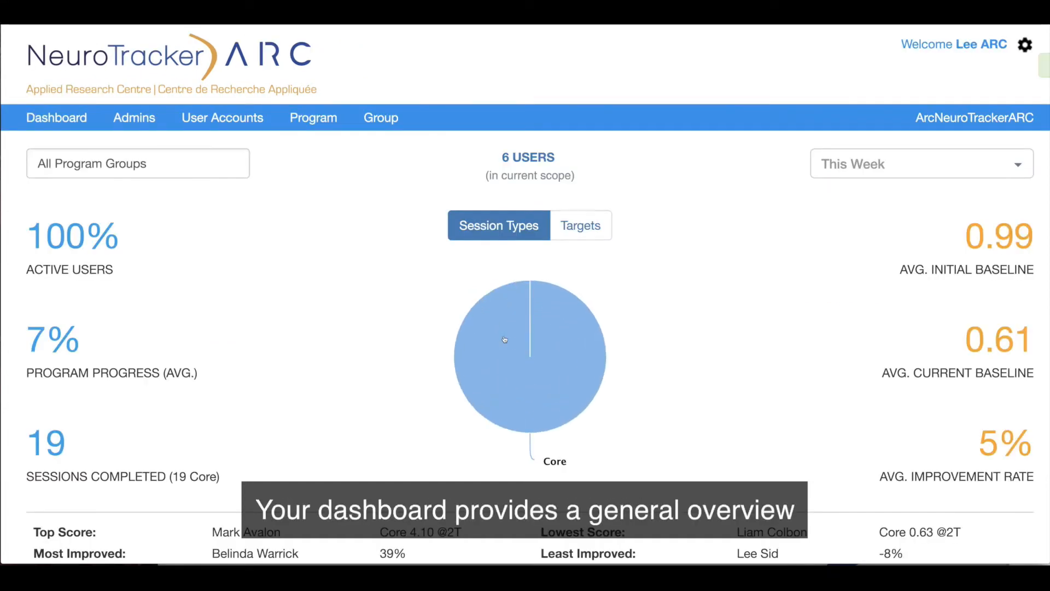
View the dashboard's Targets breakdown, then the list of two groups, then the training programs list
click(580, 226)
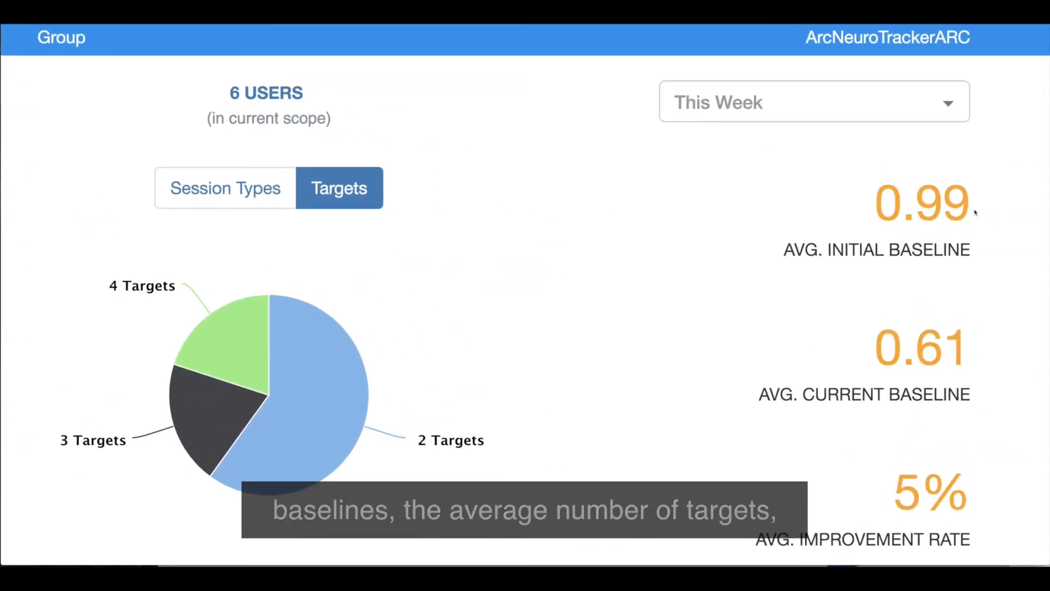
click(400, 107)
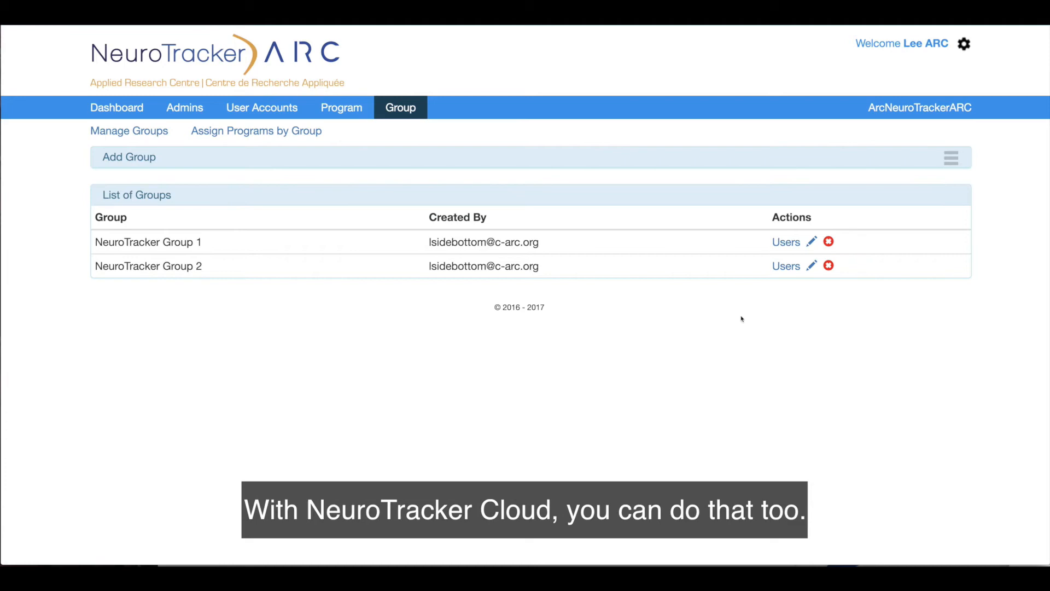
click(341, 107)
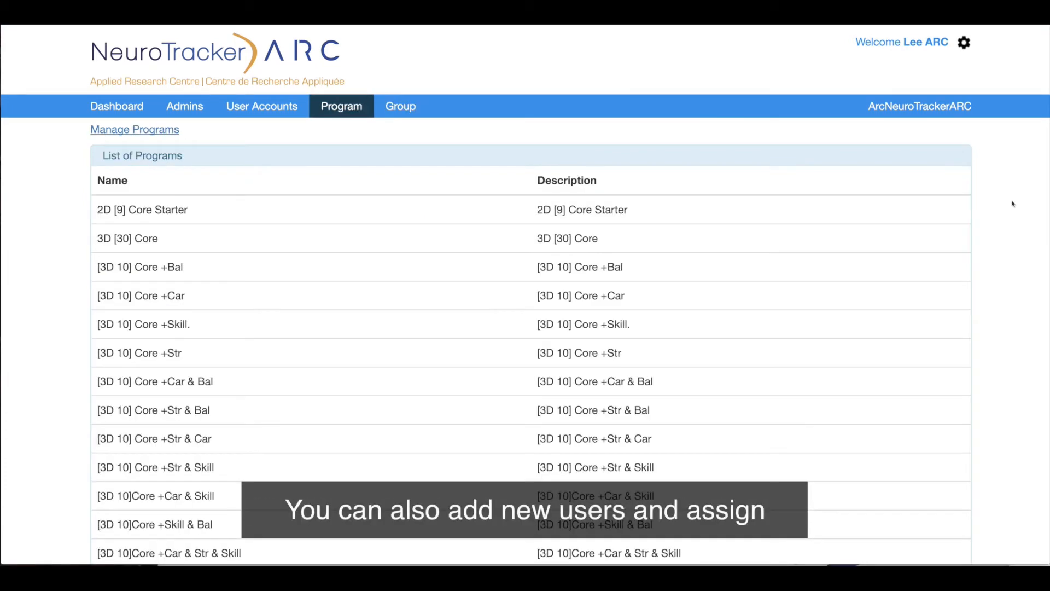
scroll(down, 3)
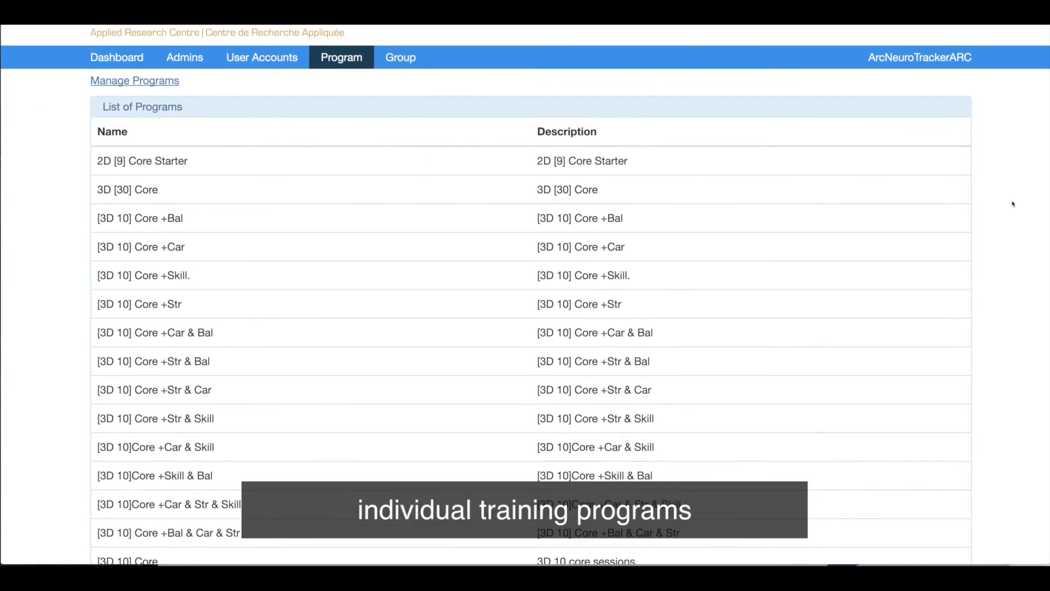
scroll(down, 3)
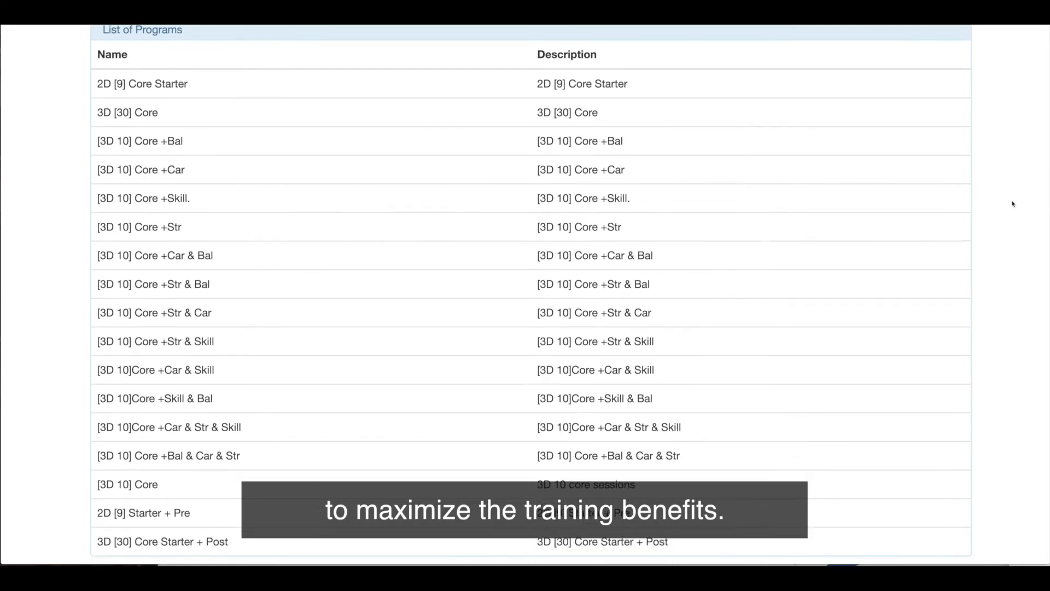